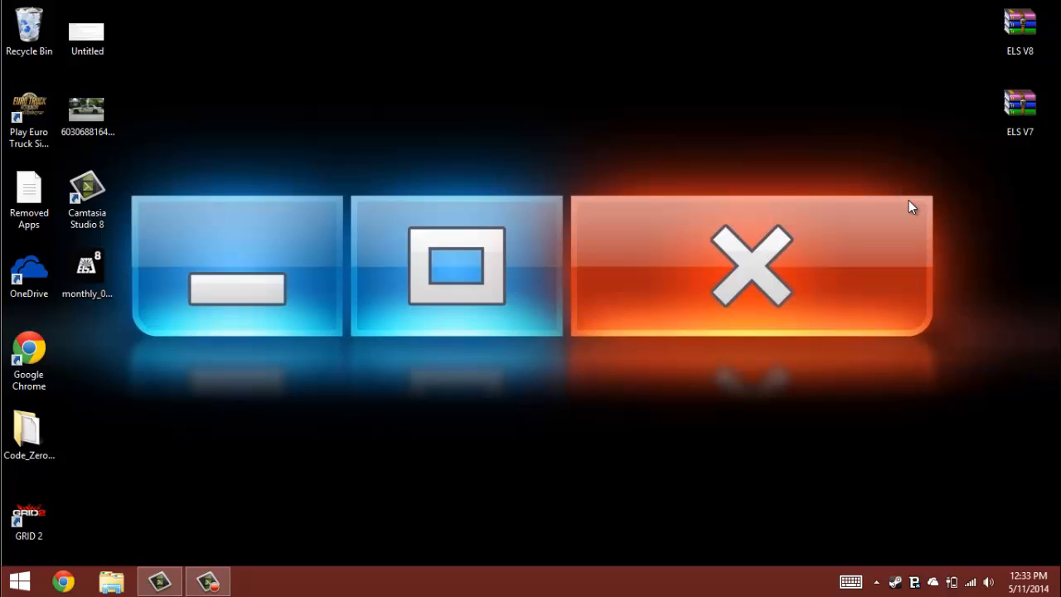
{"action": "mouse_move", "coordinate": [245, 530]}
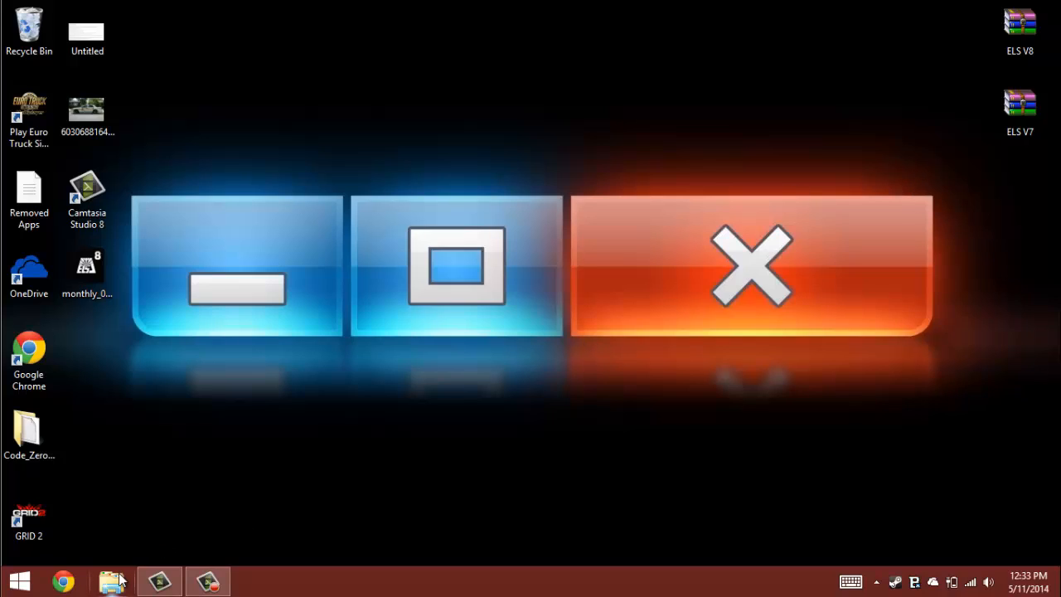
Step: Open File Explorer and go to Program Files (x86)\Steam\SteamApps\common\Grand Theft Auto IV\GTAIV
{"action": "left_click", "coordinate": [114, 580]}
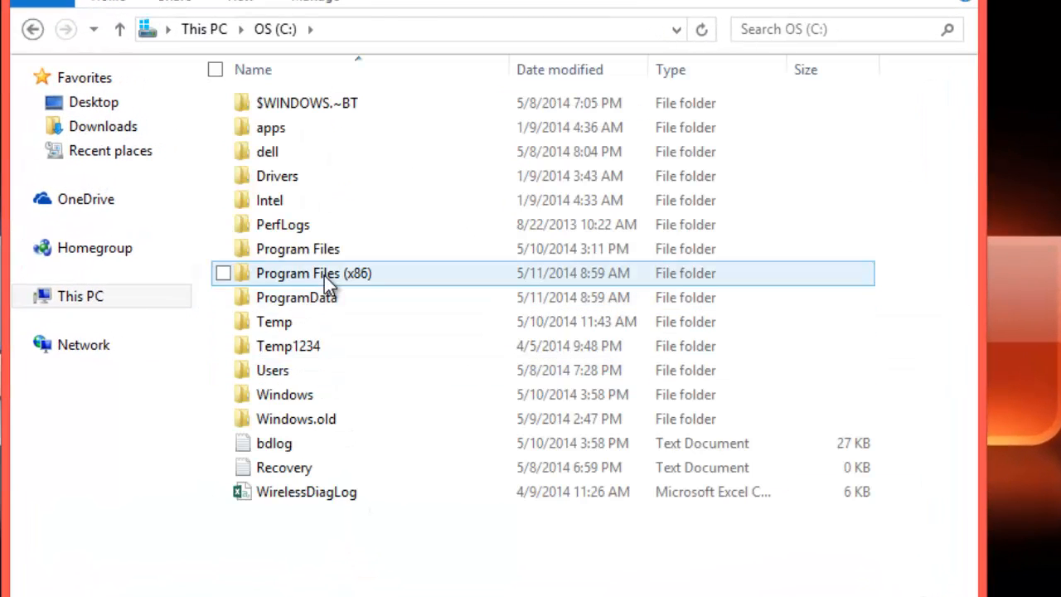
{"action": "double_click", "coordinate": [313, 273]}
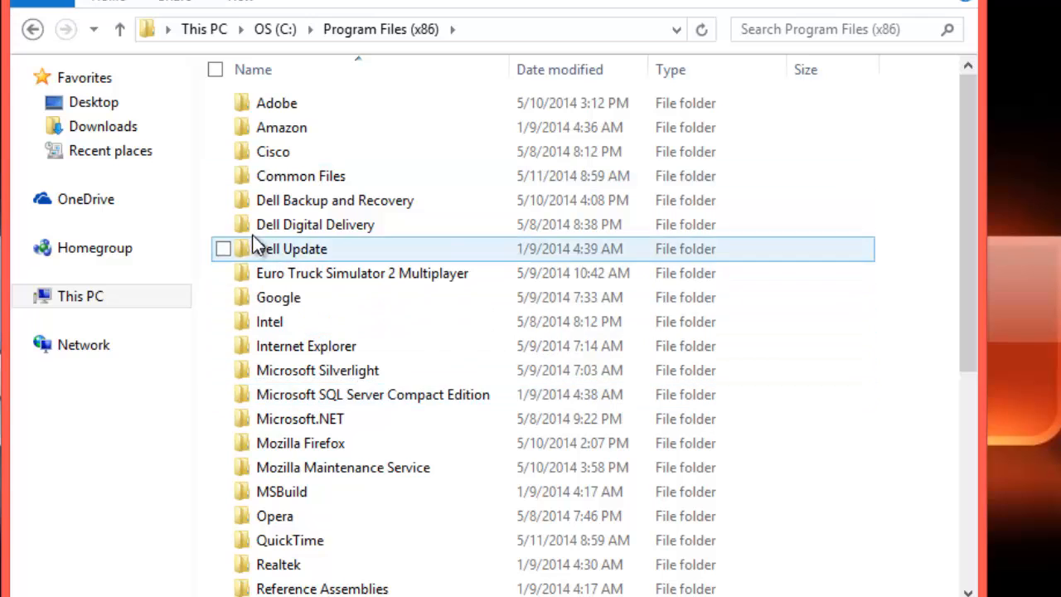
{"action": "scroll", "scroll_direction": "down", "scroll_amount": 3}
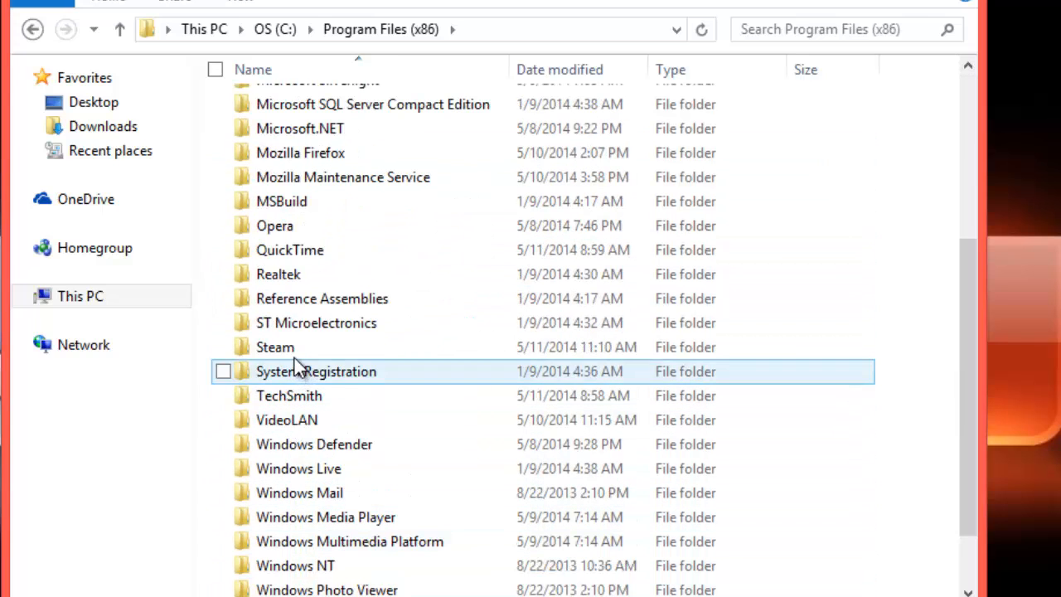
{"action": "double_click", "coordinate": [275, 347]}
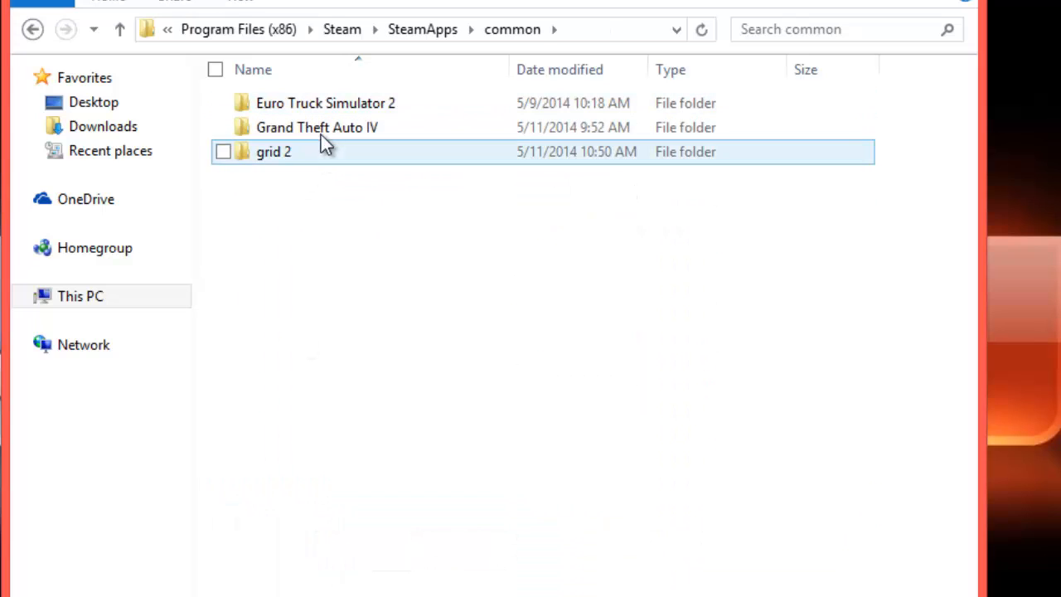
{"action": "double_click", "coordinate": [317, 127]}
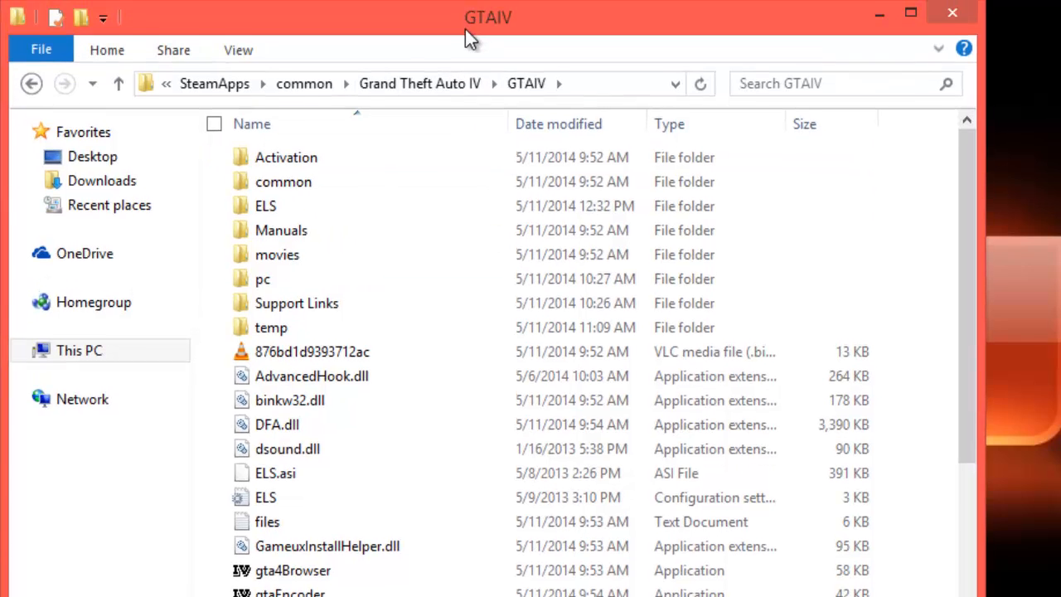
{"action": "mouse_move", "coordinate": [335, 207]}
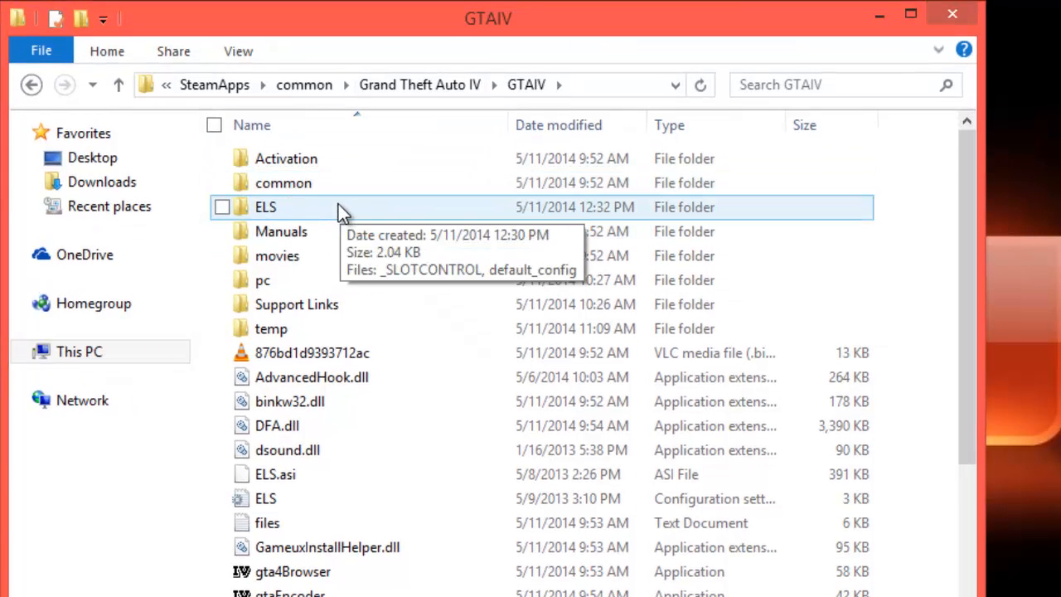
Step: Delete _SLOTCONTROL from the ELS folder, then reopen ELS to confirm only default_config remains
{"action": "double_click", "coordinate": [265, 206]}
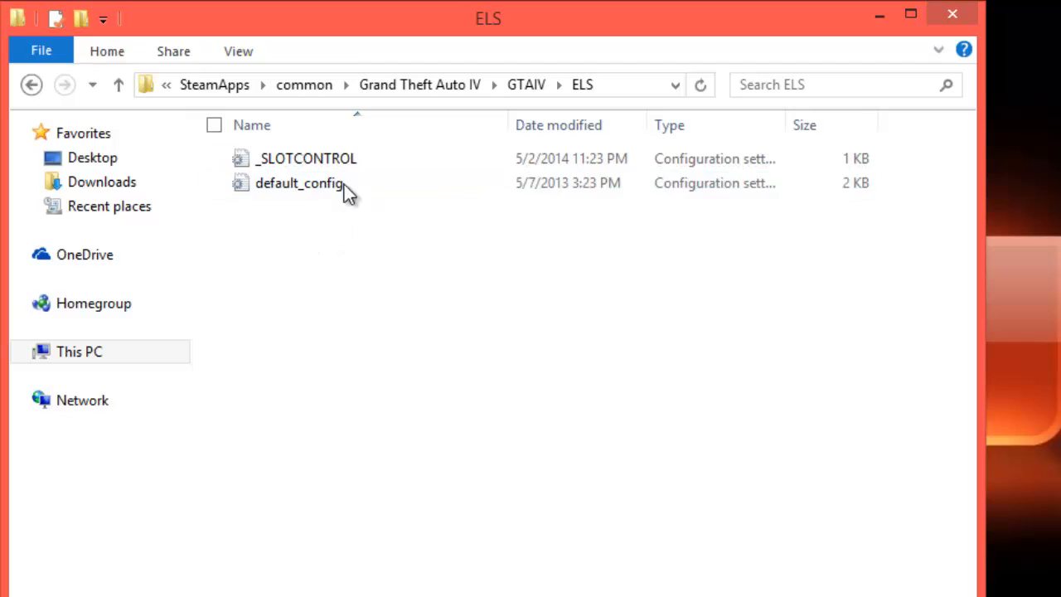
{"action": "mouse_move", "coordinate": [364, 232]}
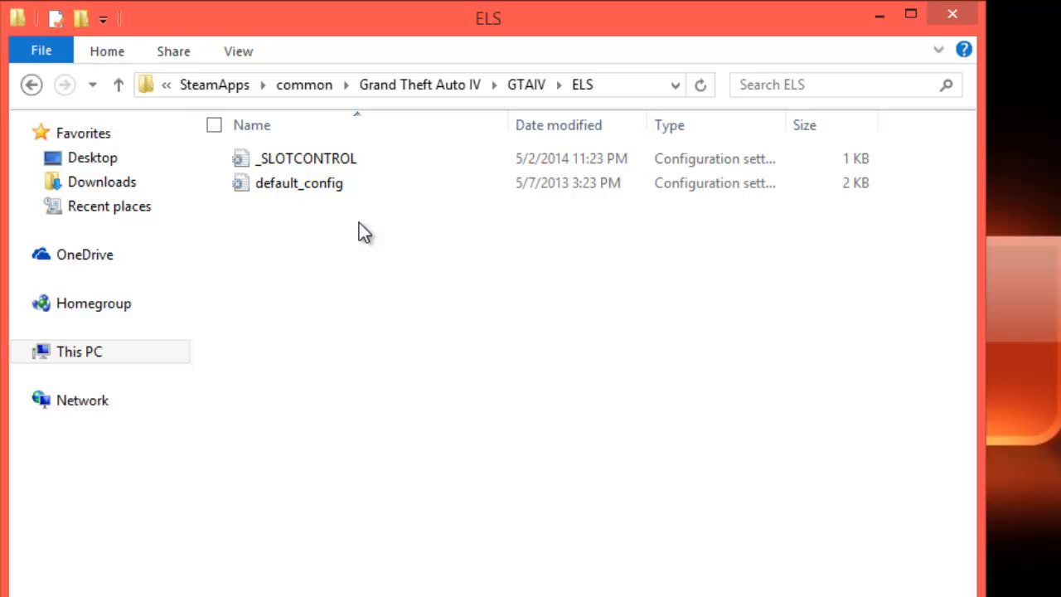
{"action": "mouse_move", "coordinate": [386, 177]}
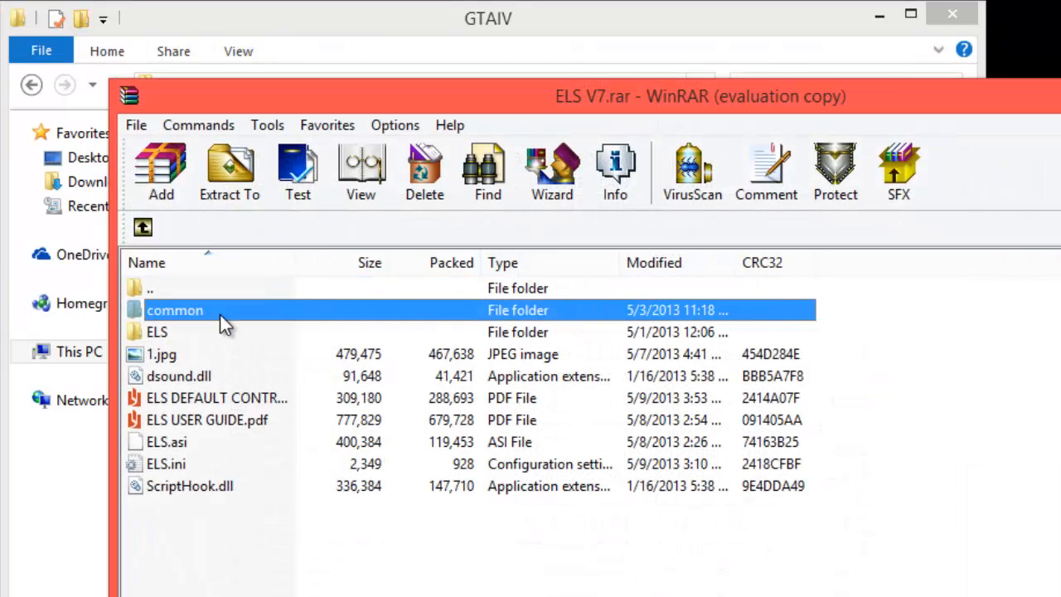
{"action": "left_click", "coordinate": [158, 332]}
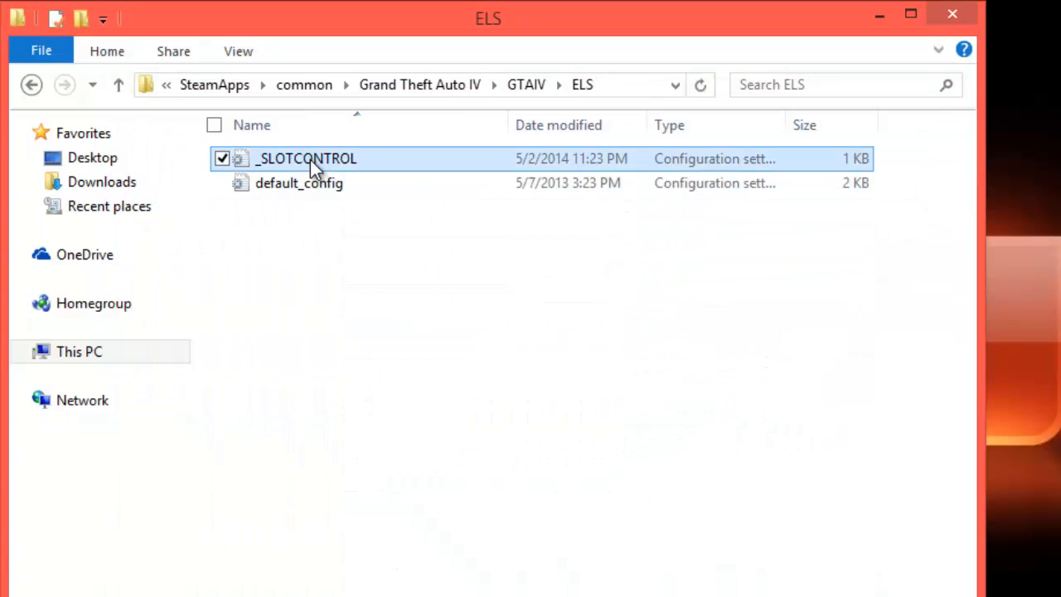
{"action": "key", "text": "Delete"}
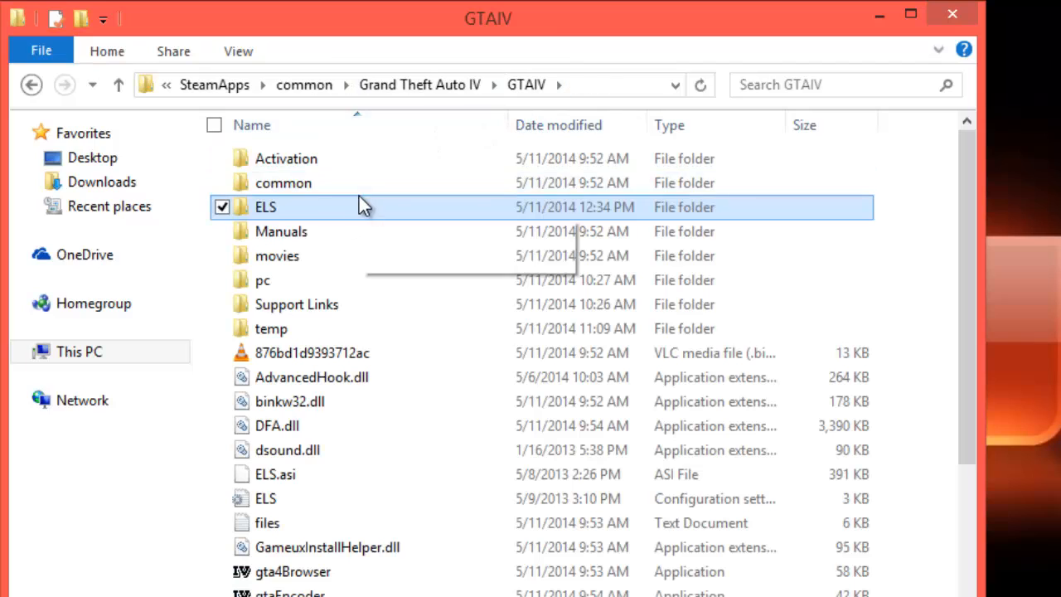
{"action": "double_click", "coordinate": [265, 206]}
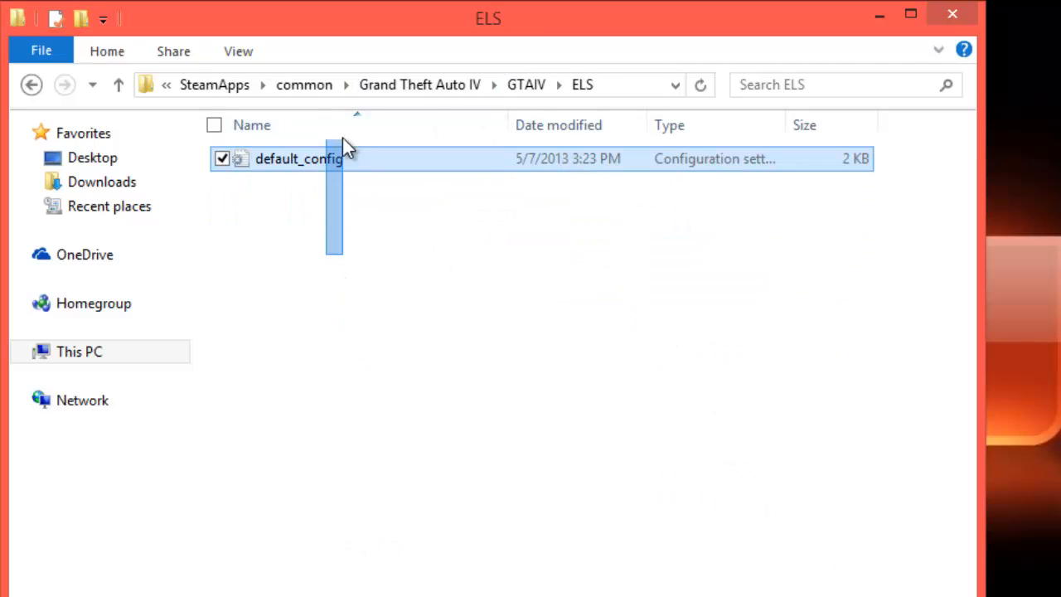
{"action": "left_click", "coordinate": [332, 195]}
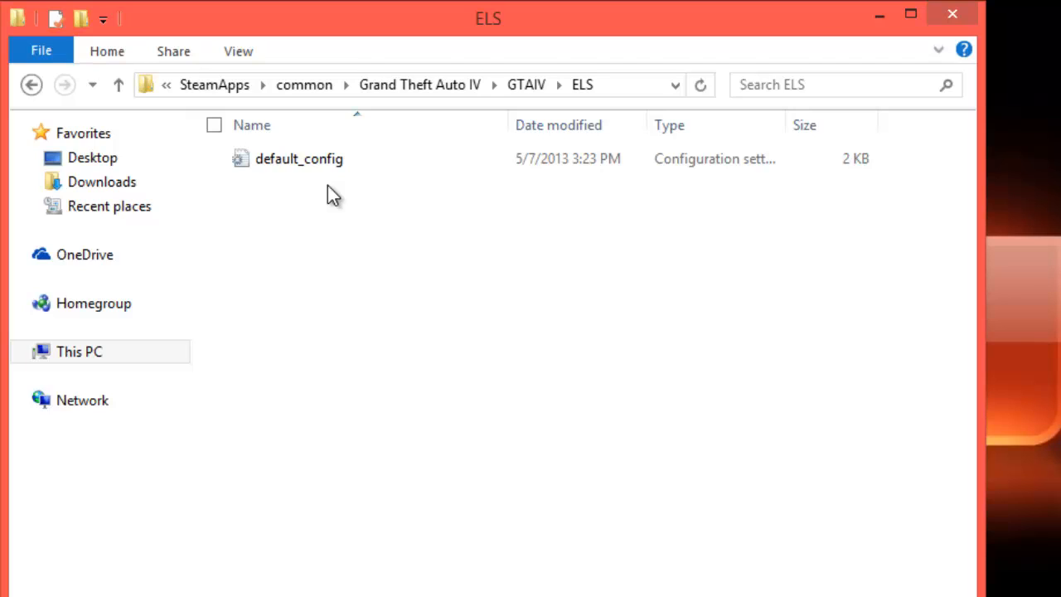
Step: Return to the GTAIV folder and scroll down to the ELS configuration file
{"action": "left_click", "coordinate": [119, 85]}
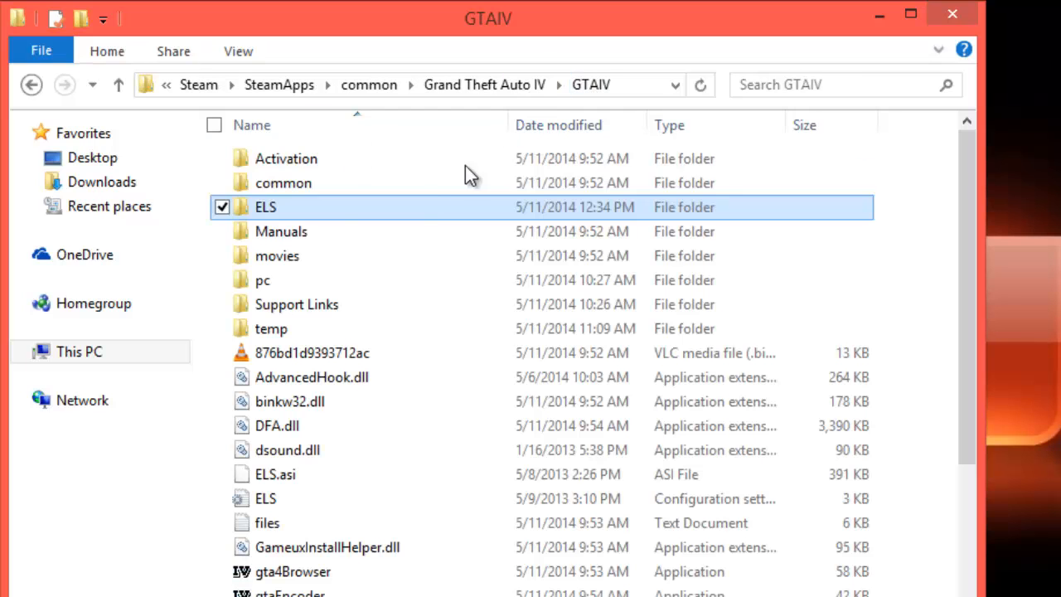
{"action": "scroll", "scroll_direction": "down", "scroll_amount": 3}
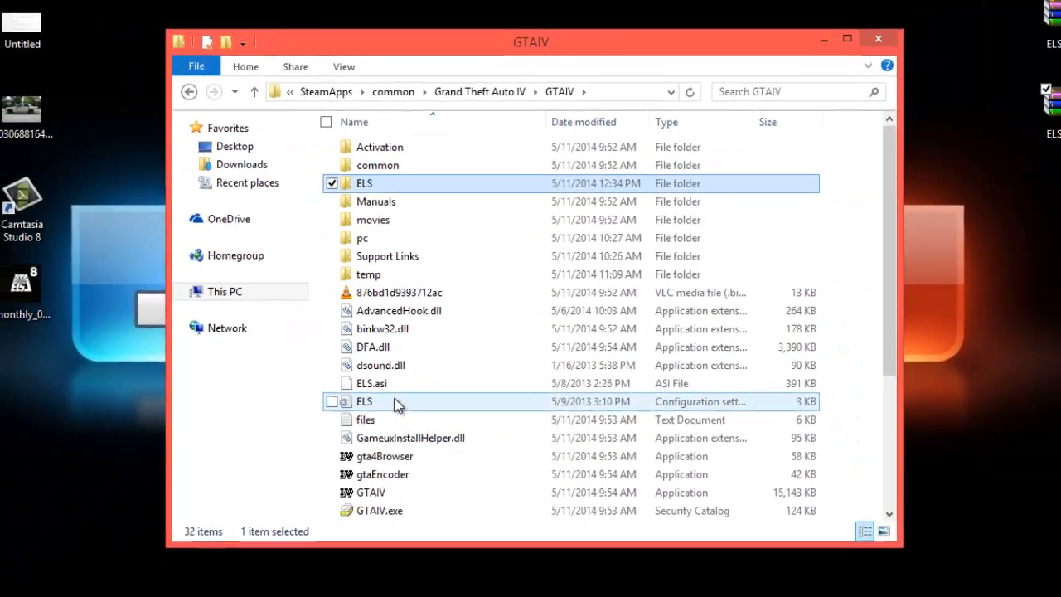
Step: Open the ELS configuration file in Notepad, select its settings text, and scroll through it
{"action": "double_click", "coordinate": [364, 401]}
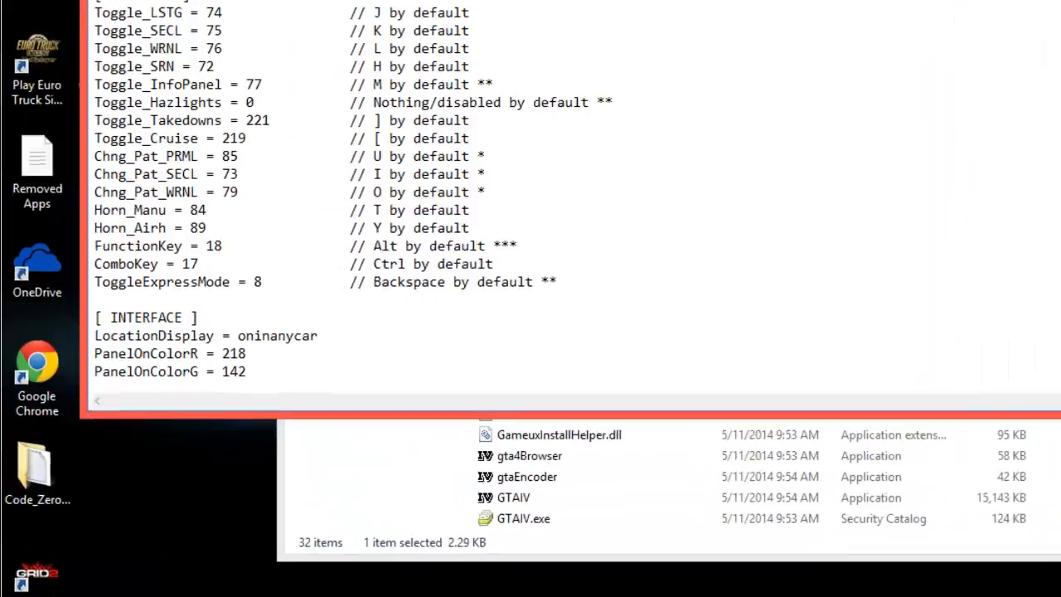
{"action": "scroll", "scroll_direction": "down", "scroll_amount": 3}
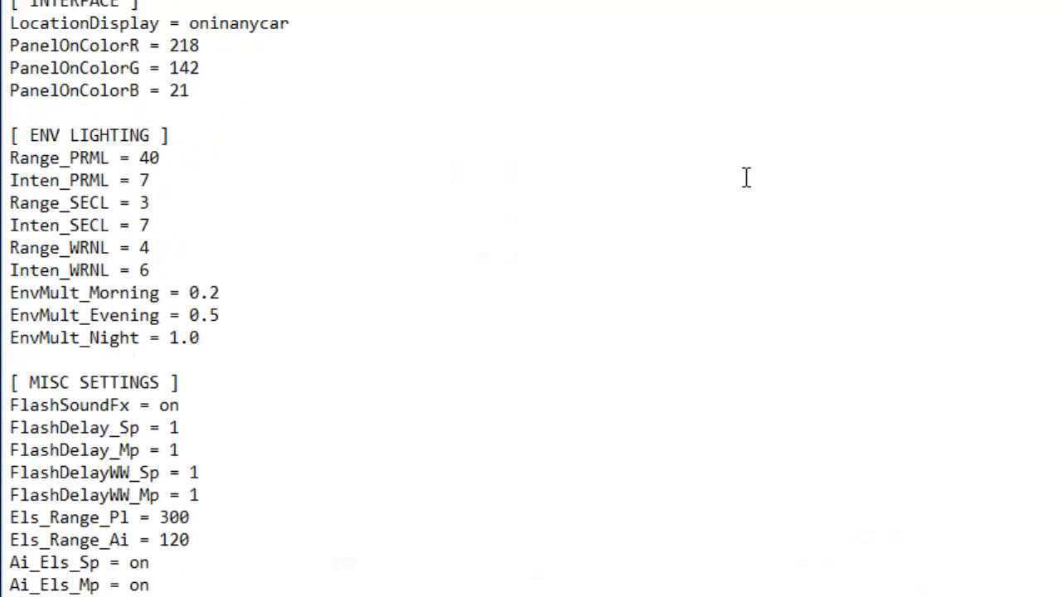
{"action": "scroll", "scroll_direction": "down", "scroll_amount": 3}
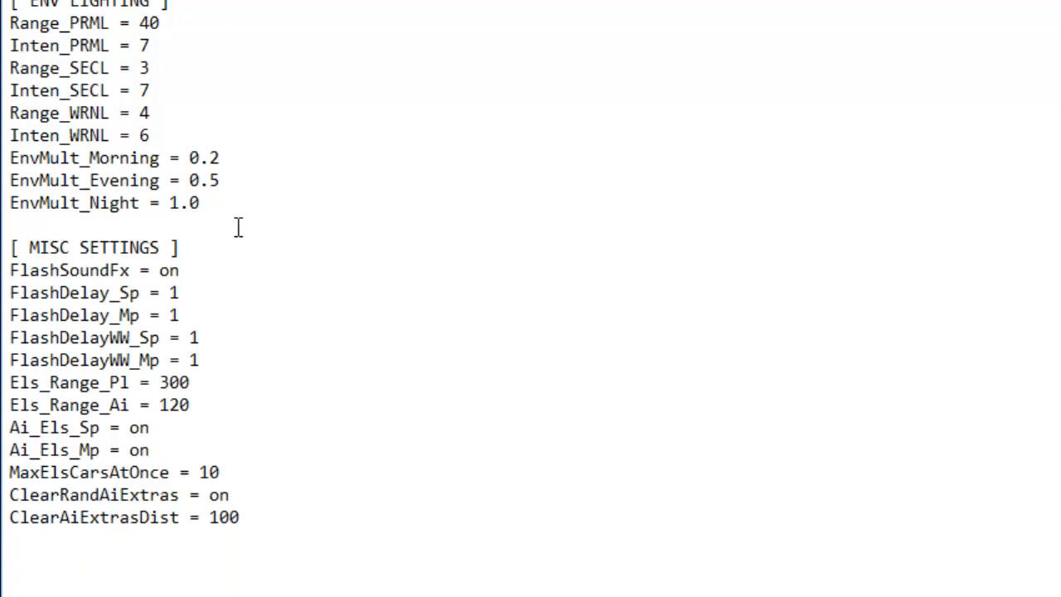
{"action": "mouse_move", "coordinate": [222, 460]}
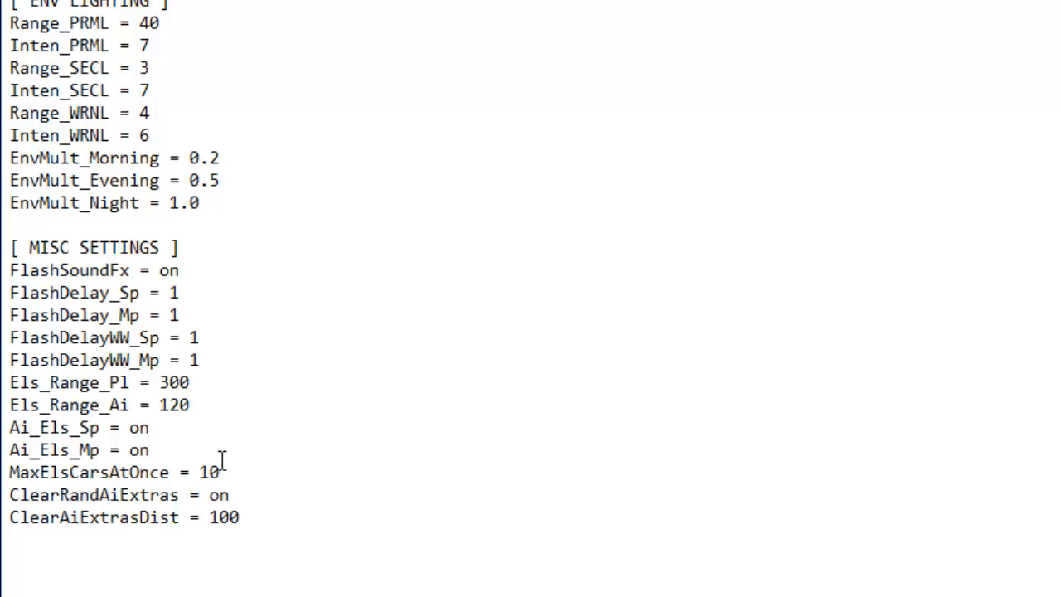
{"action": "left_click_drag", "start_coordinate": [60, 202], "coordinate": [230, 494]}
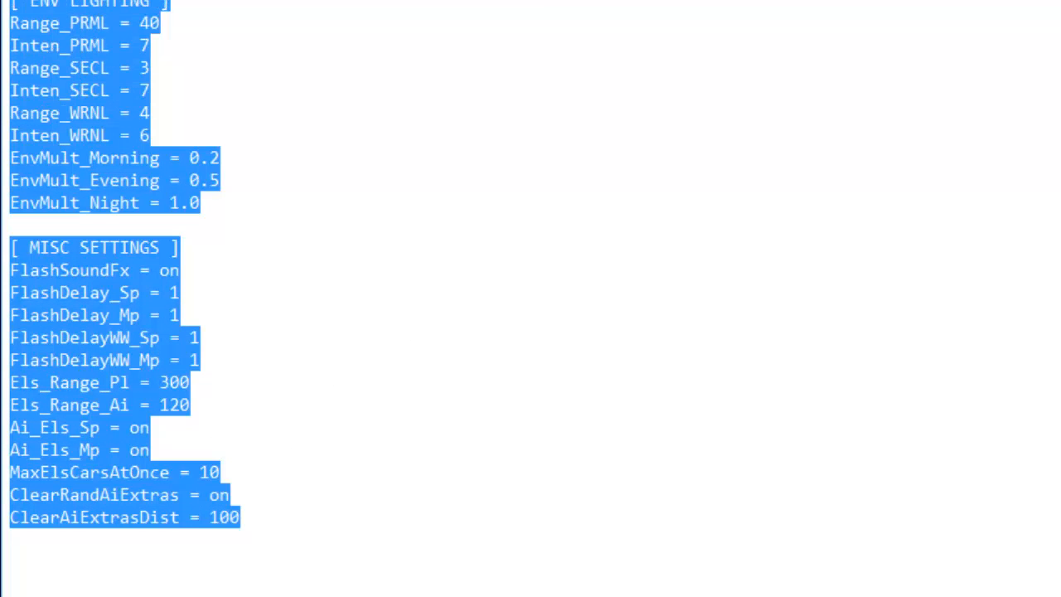
{"action": "scroll", "scroll_direction": "up", "scroll_amount": 3}
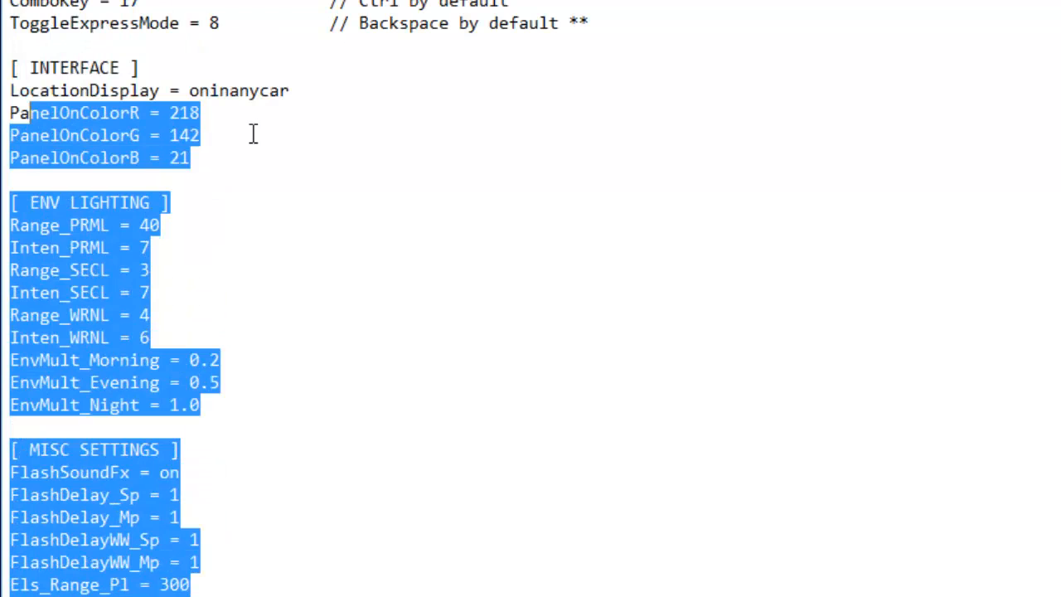
{"action": "scroll", "scroll_direction": "down", "scroll_amount": 3}
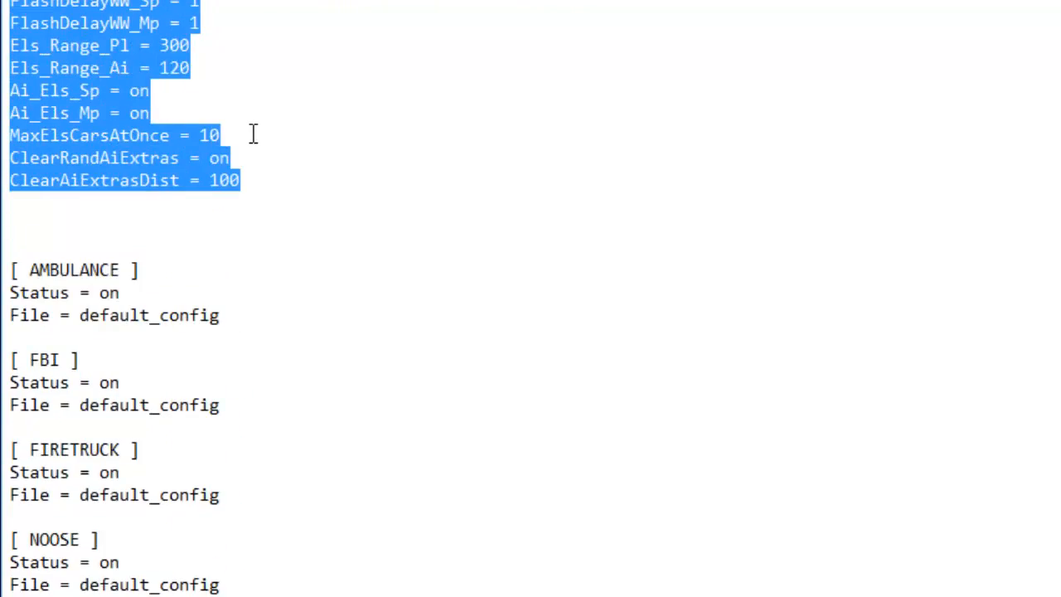
{"action": "scroll", "scroll_direction": "up", "scroll_amount": 3}
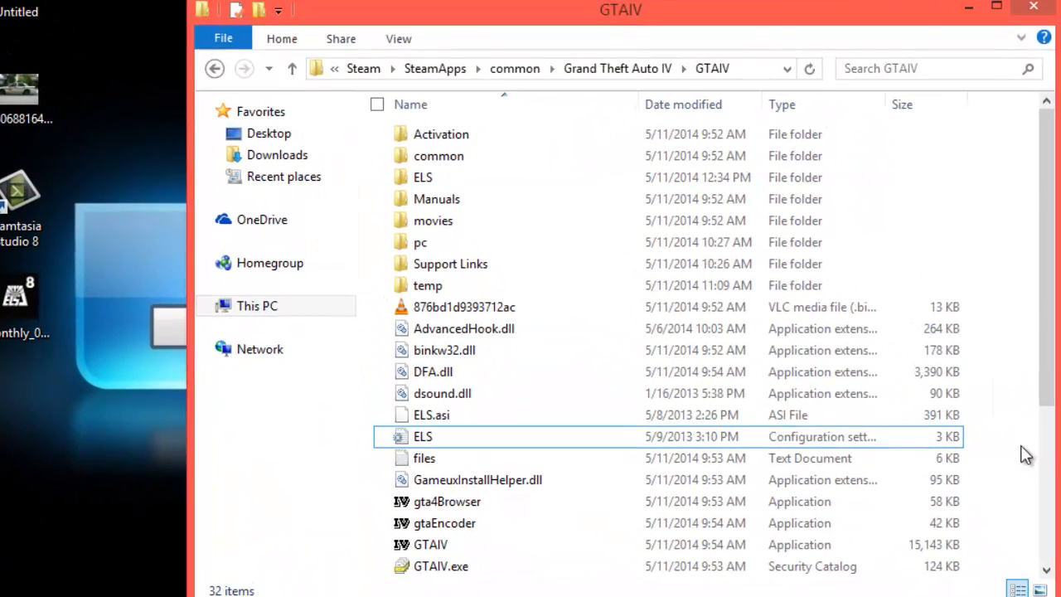
Step: Delete the old ELS folder from GTAIV, leaving 31 items
{"action": "left_click", "coordinate": [423, 177]}
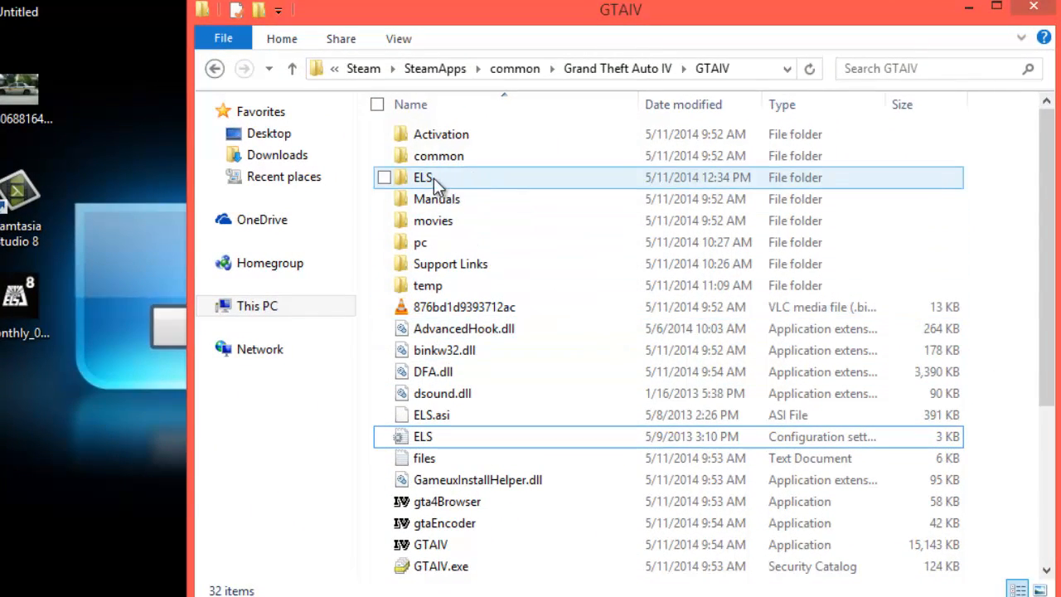
{"action": "left_click", "coordinate": [384, 178]}
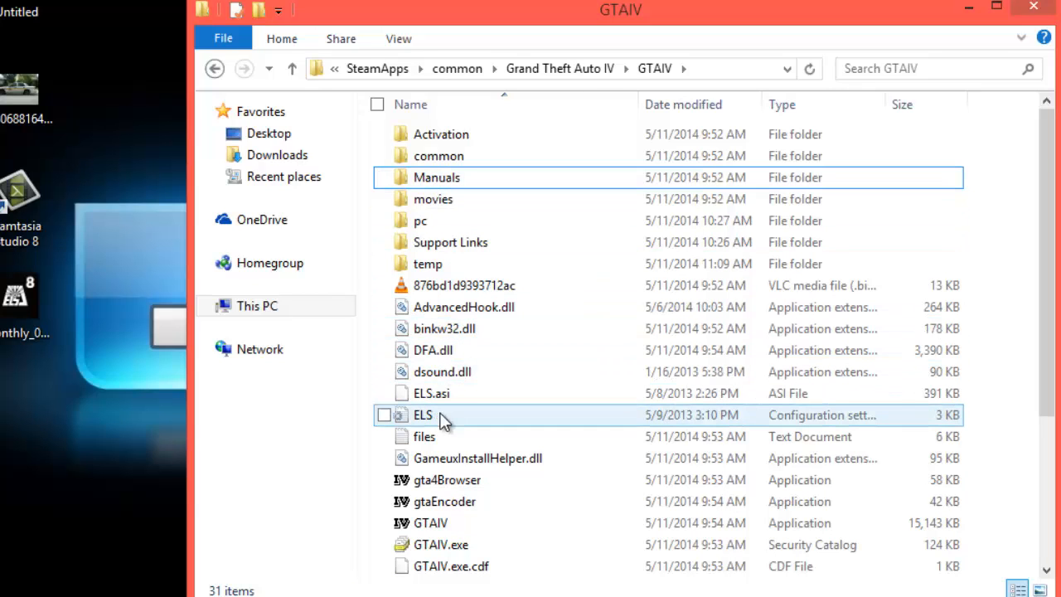
{"action": "mouse_move", "coordinate": [444, 419]}
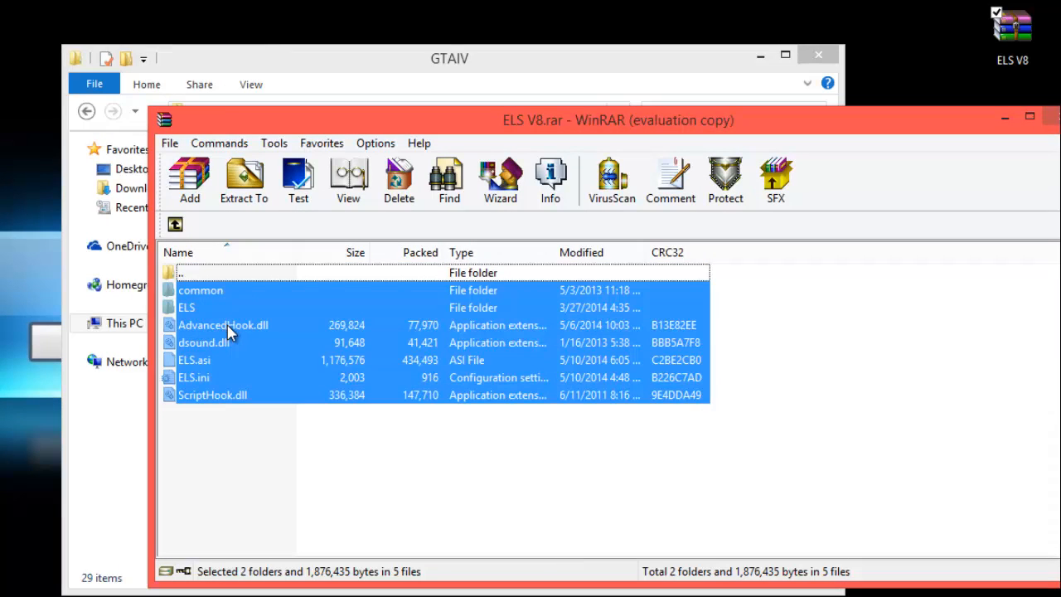
{"action": "mouse_move", "coordinate": [244, 348]}
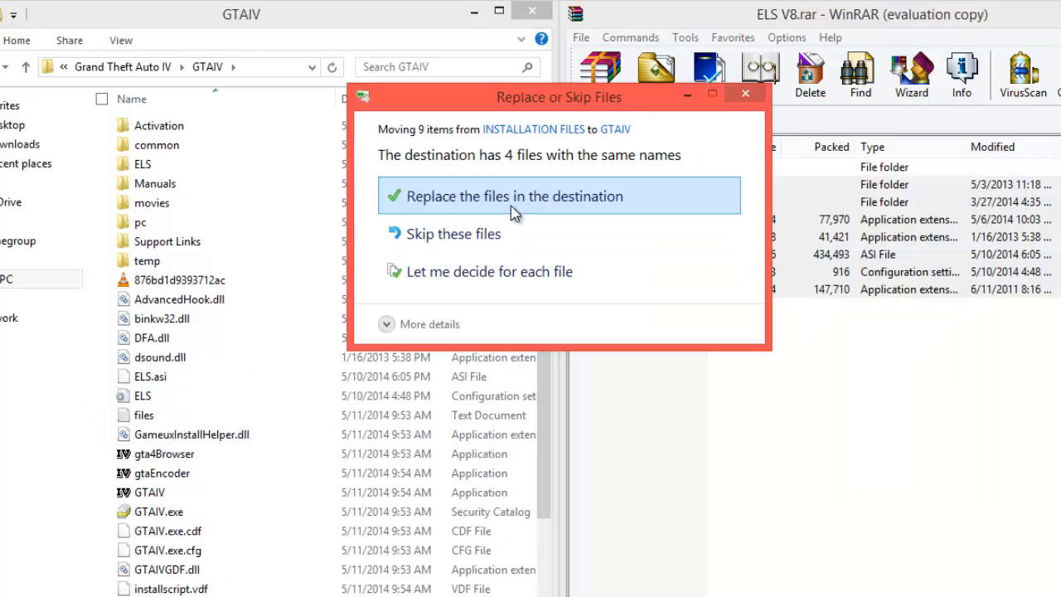
Step: Replace the existing files in GTAIV with the ELS V8 archive contents
{"action": "left_click", "coordinate": [515, 197]}
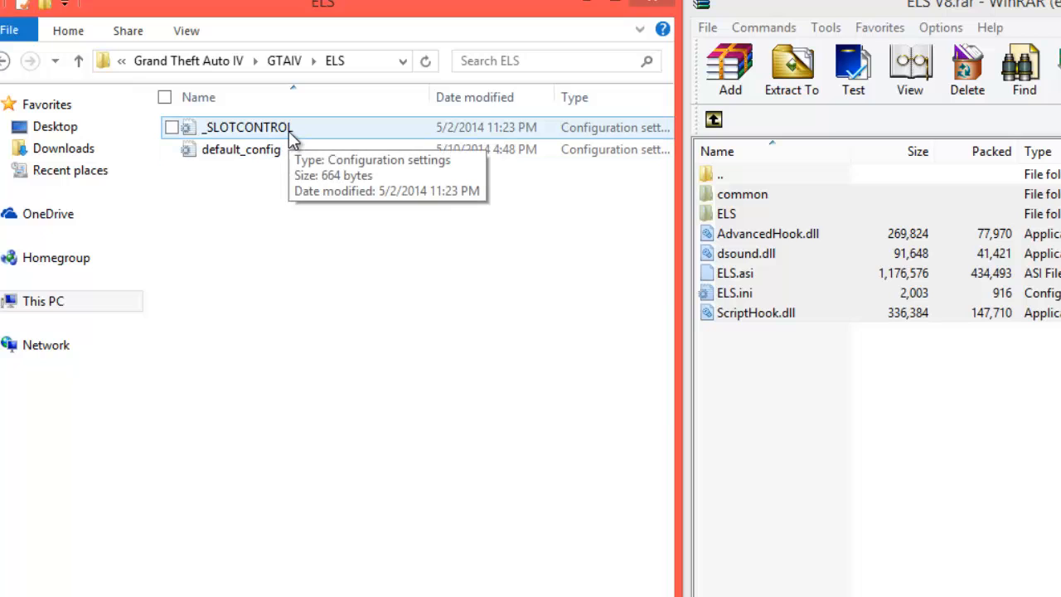
Step: Open the new _SLOTCONTROL file in Notepad and scroll down to the POLICE entries
{"action": "double_click", "coordinate": [246, 127]}
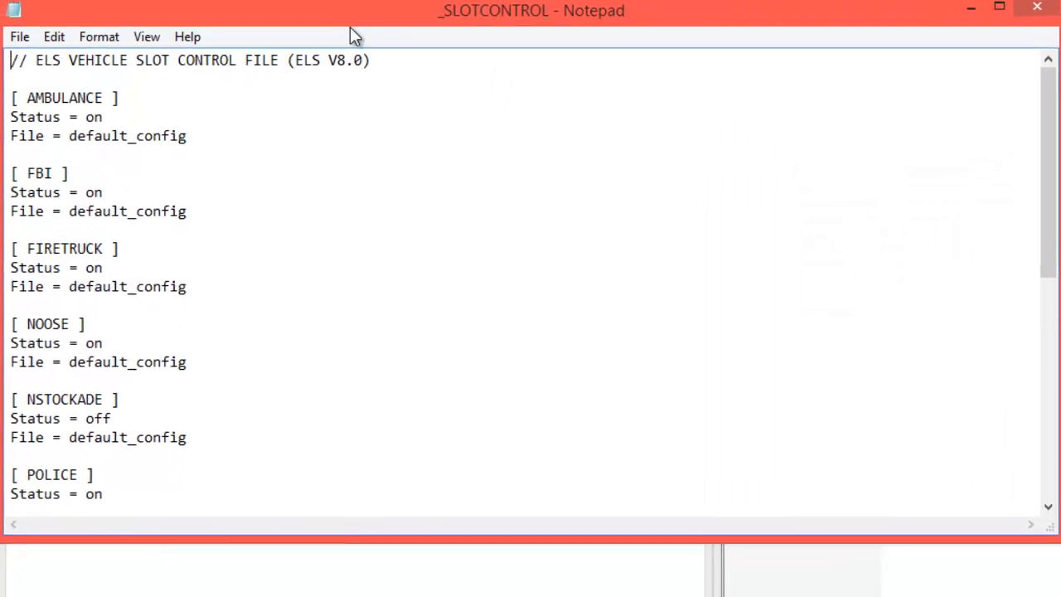
{"action": "scroll", "scroll_direction": "down", "scroll_amount": 3}
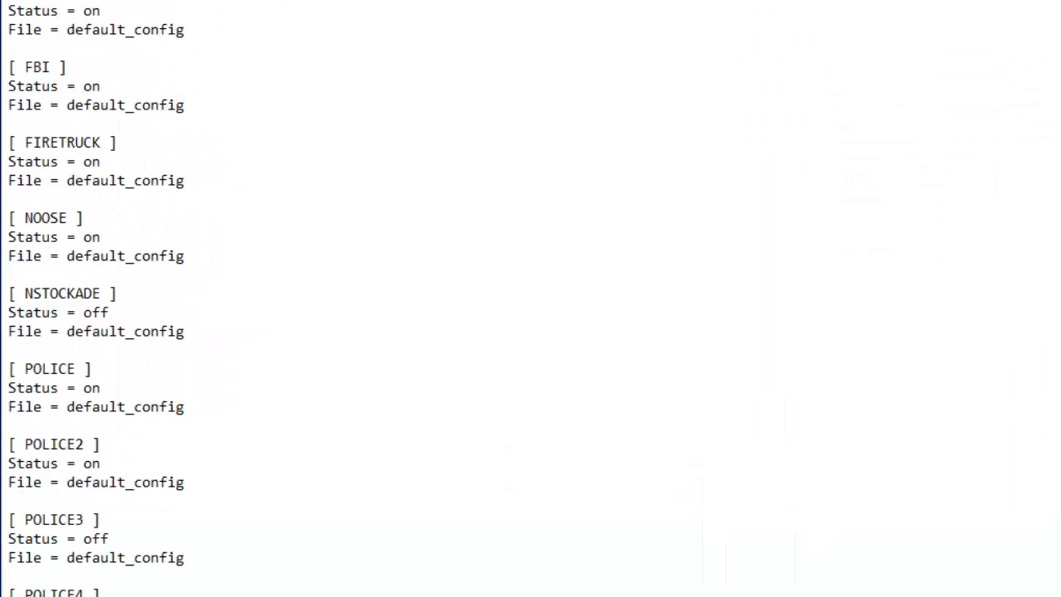
{"action": "mouse_move", "coordinate": [373, 45]}
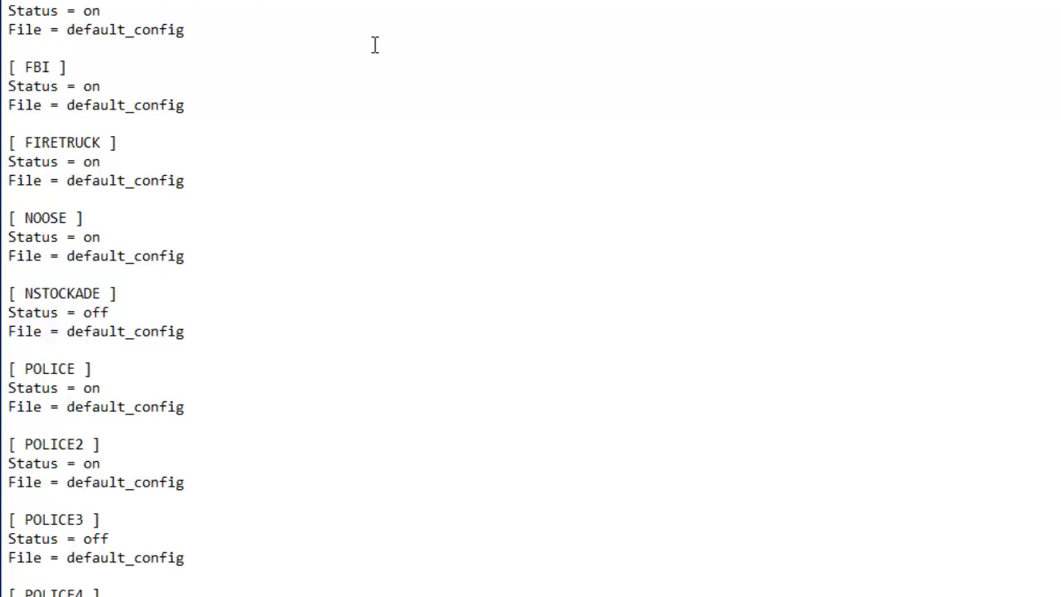
{"action": "mouse_move", "coordinate": [227, 4]}
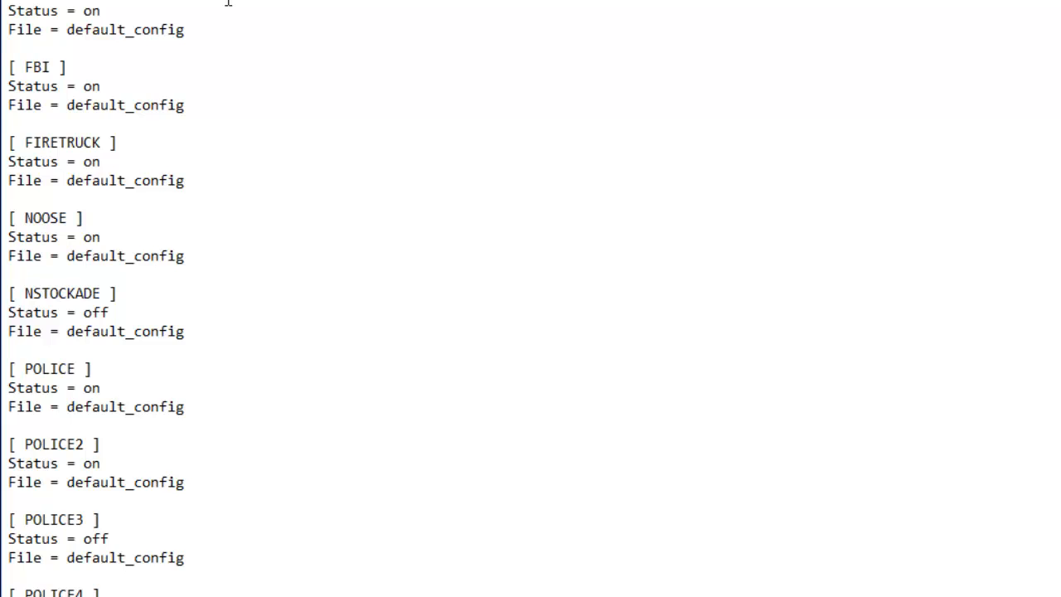
{"action": "scroll", "scroll_direction": "down", "scroll_amount": 3}
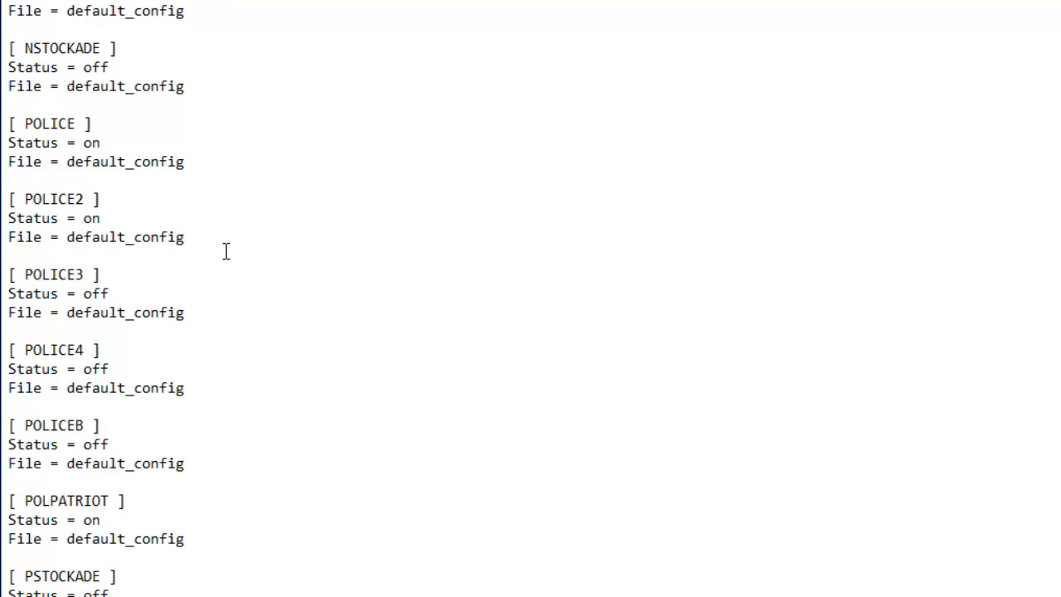
{"action": "mouse_move", "coordinate": [216, 262]}
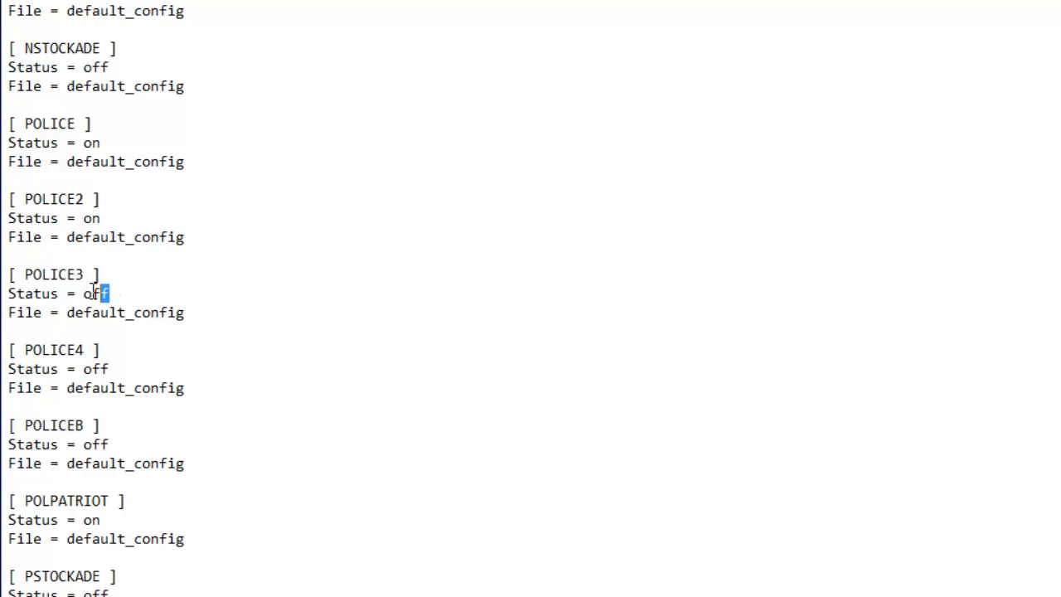
Step: Change the [ POLICE3 ] Status from 'off' to 'on'
{"action": "double_click", "coordinate": [94, 293]}
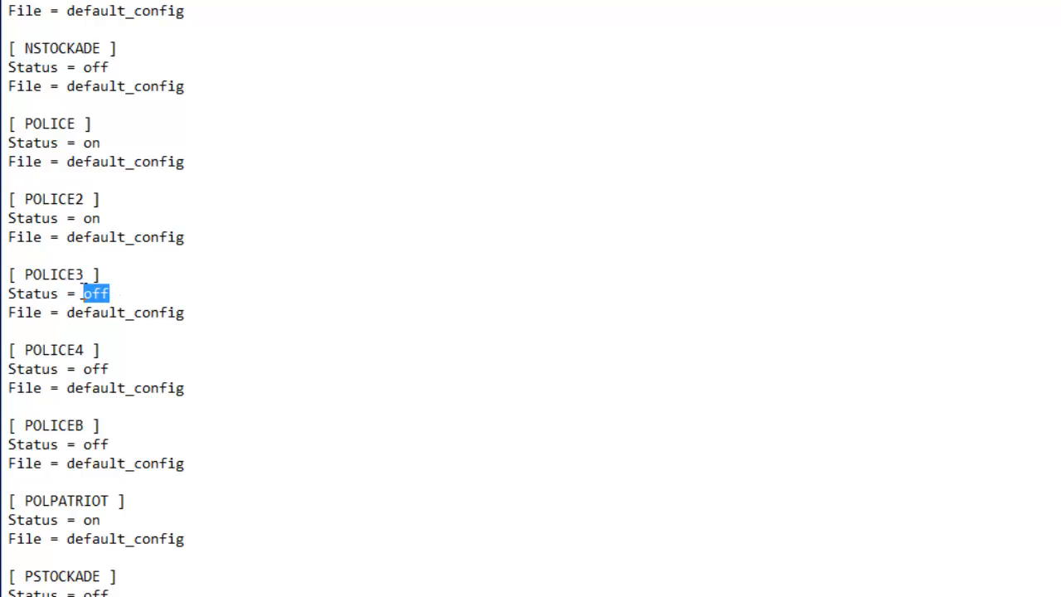
{"action": "type", "text": "on"}
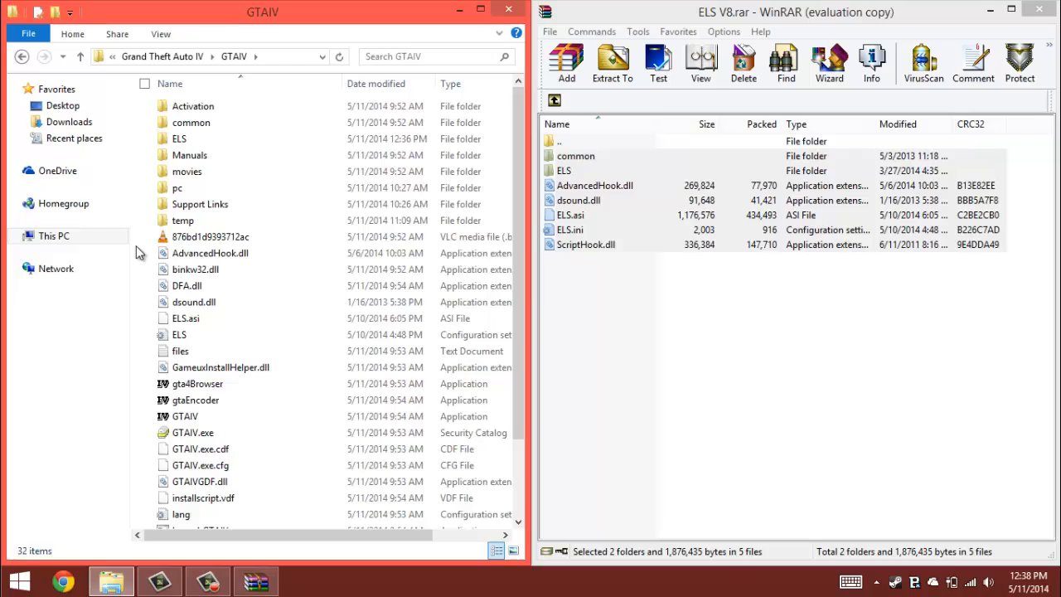
{"action": "left_click", "coordinate": [662, 320]}
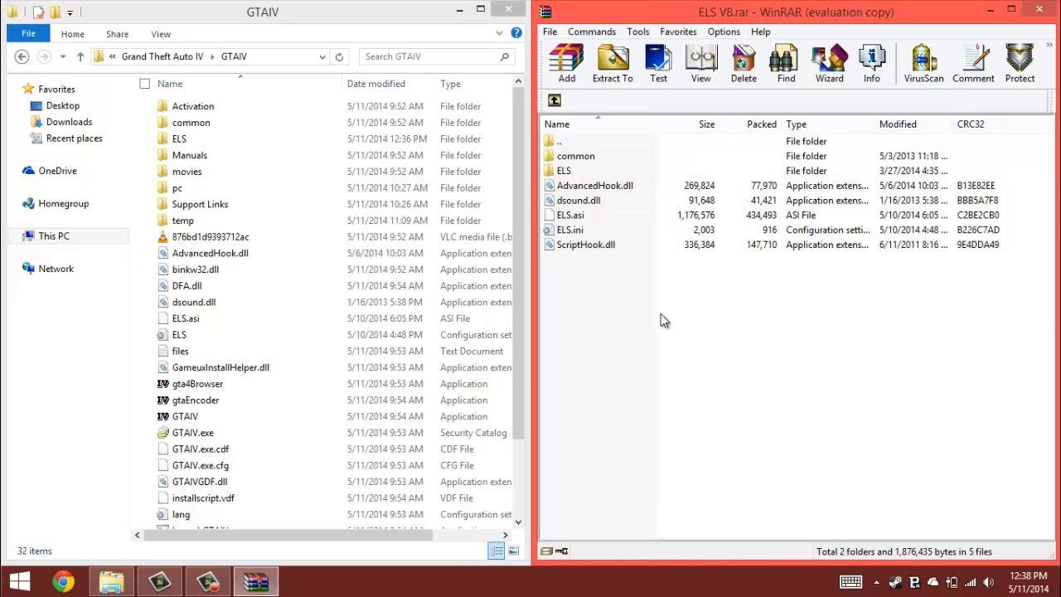